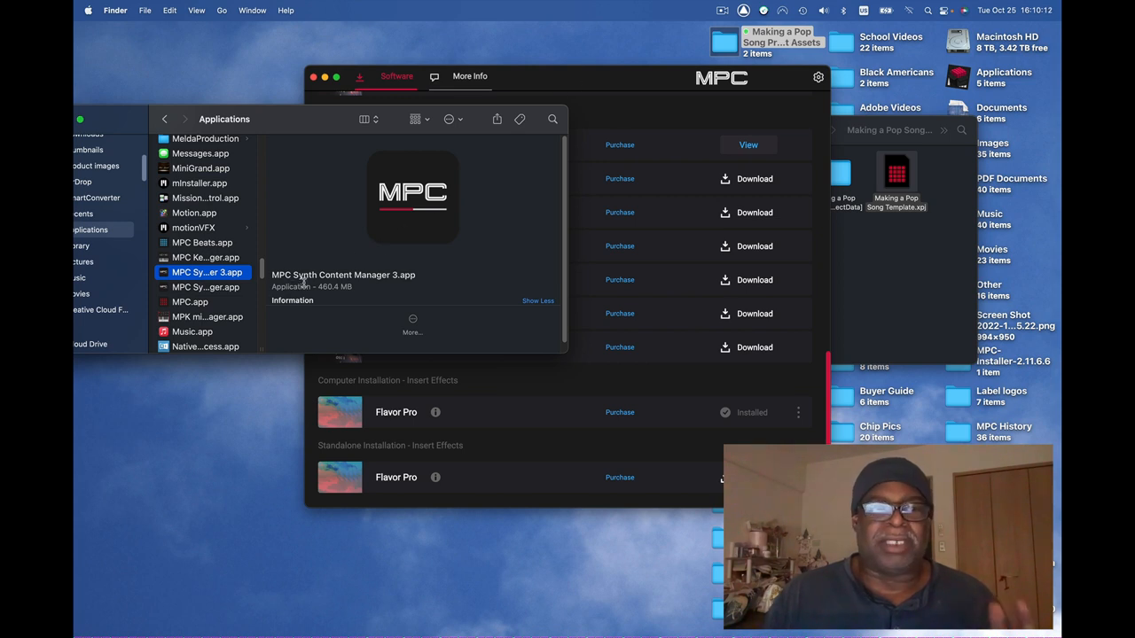
mouse_move(570, 163)
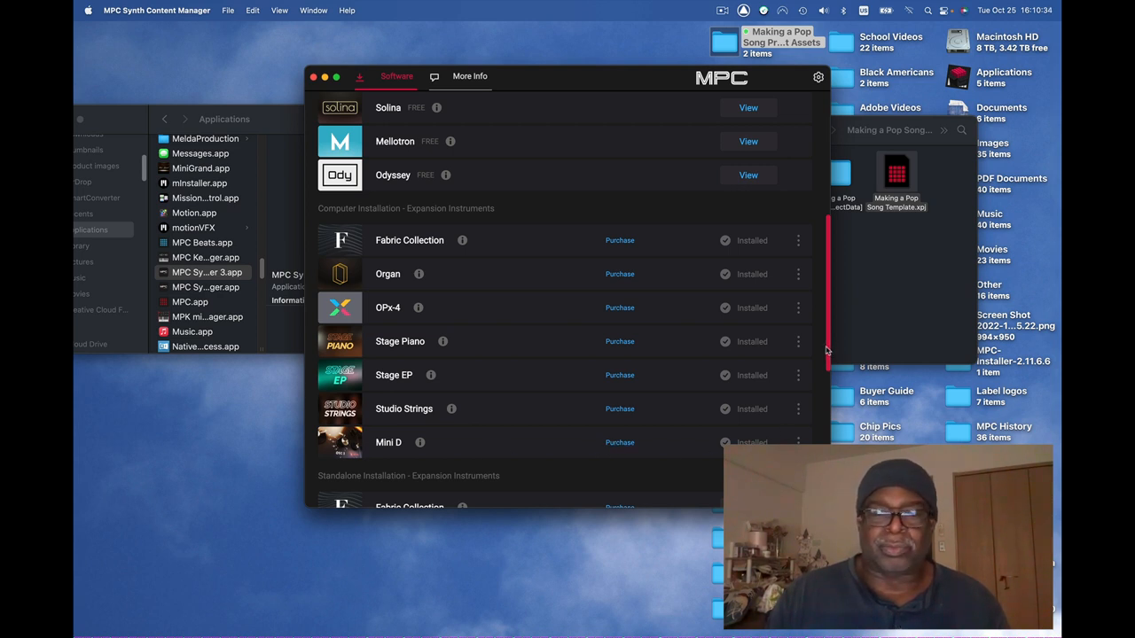
Scroll down to bring the full 4 Trap Beat drum grid into view.
scroll(down, 3)
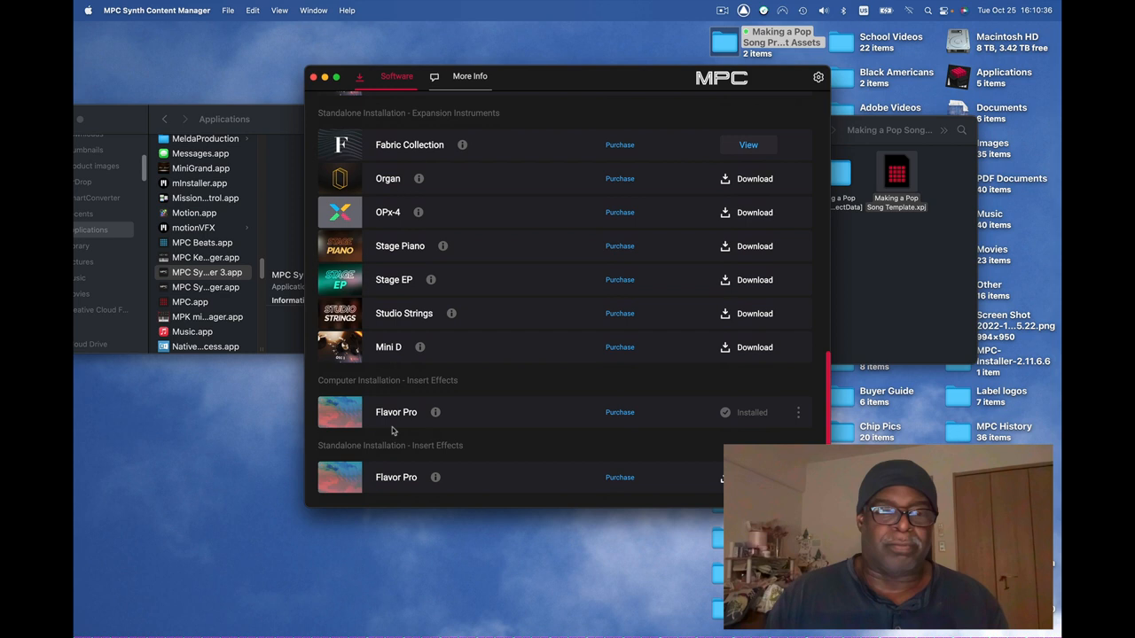
mouse_move(353, 455)
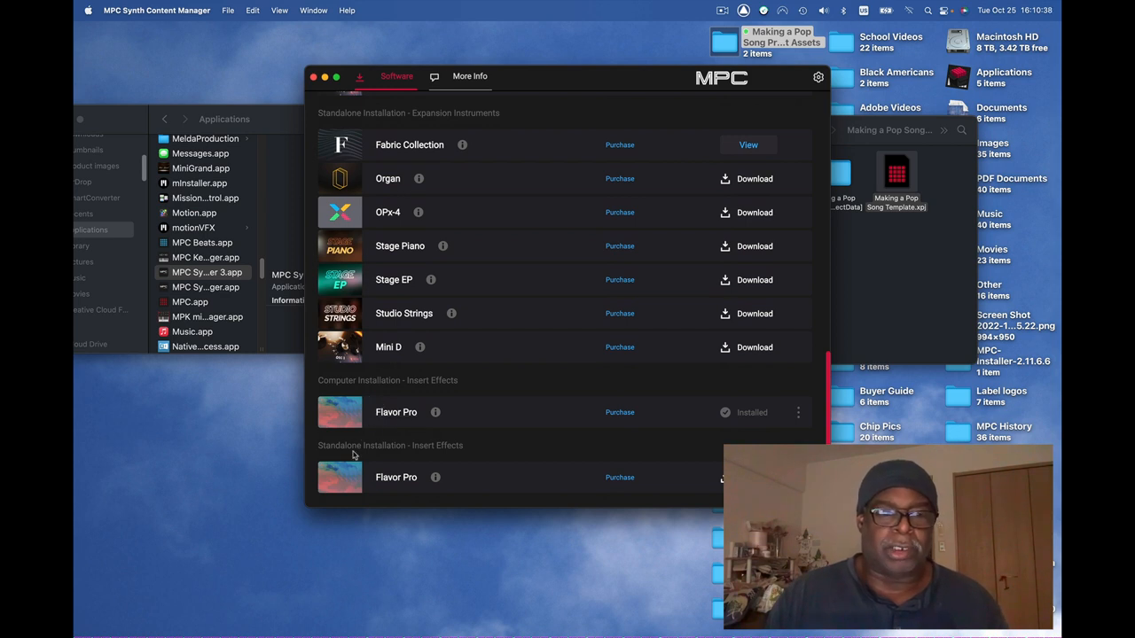
mouse_move(347, 409)
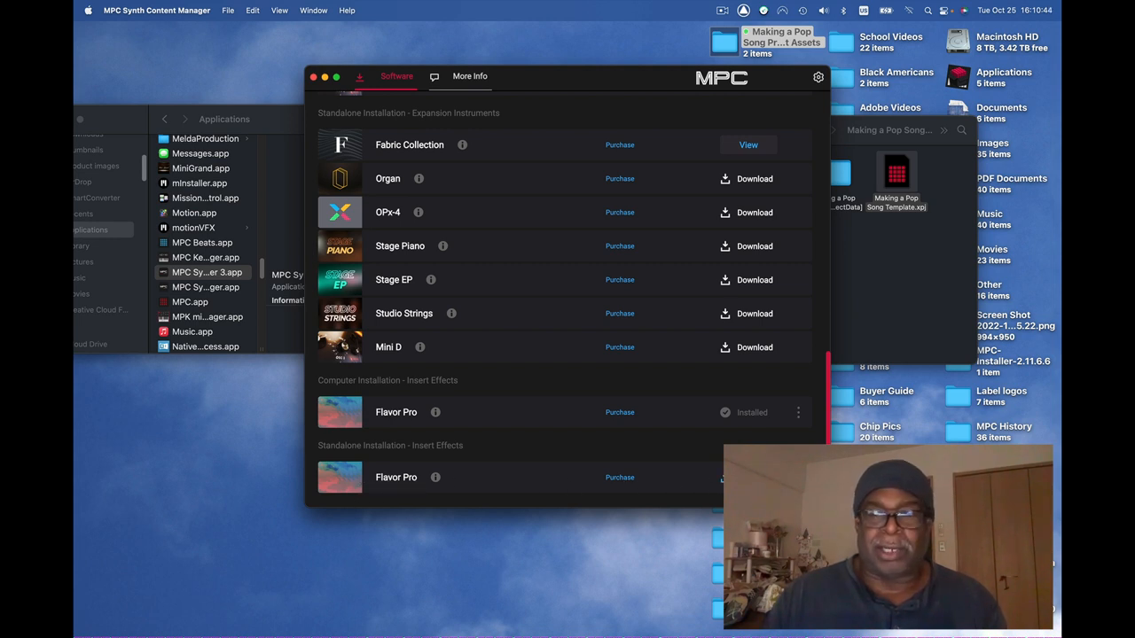
scroll(down, 3)
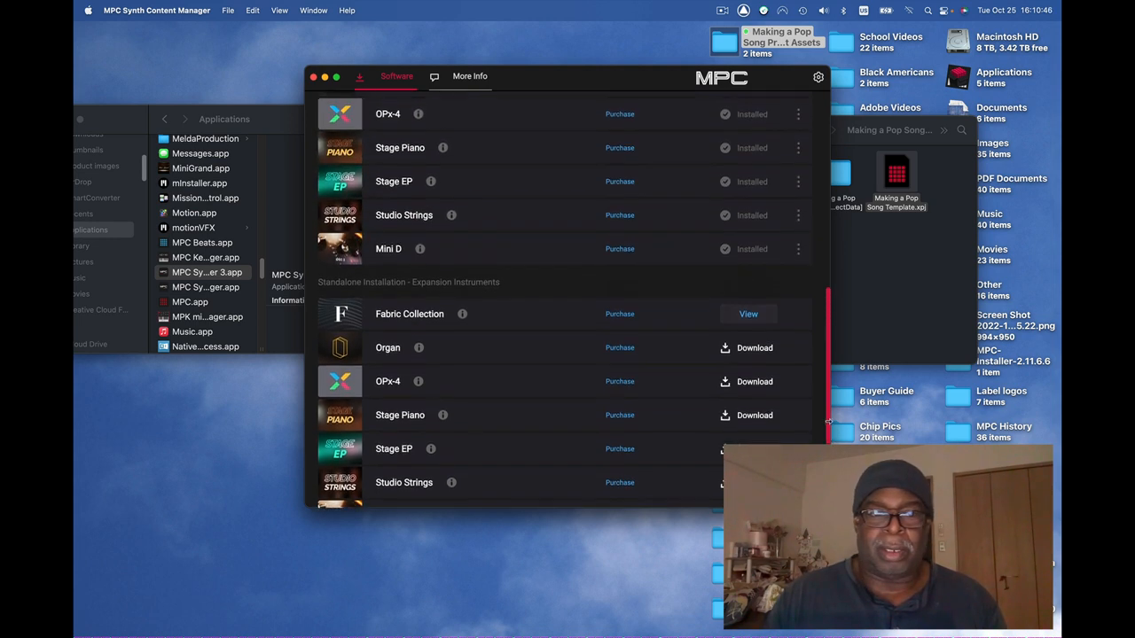
scroll(down, 3)
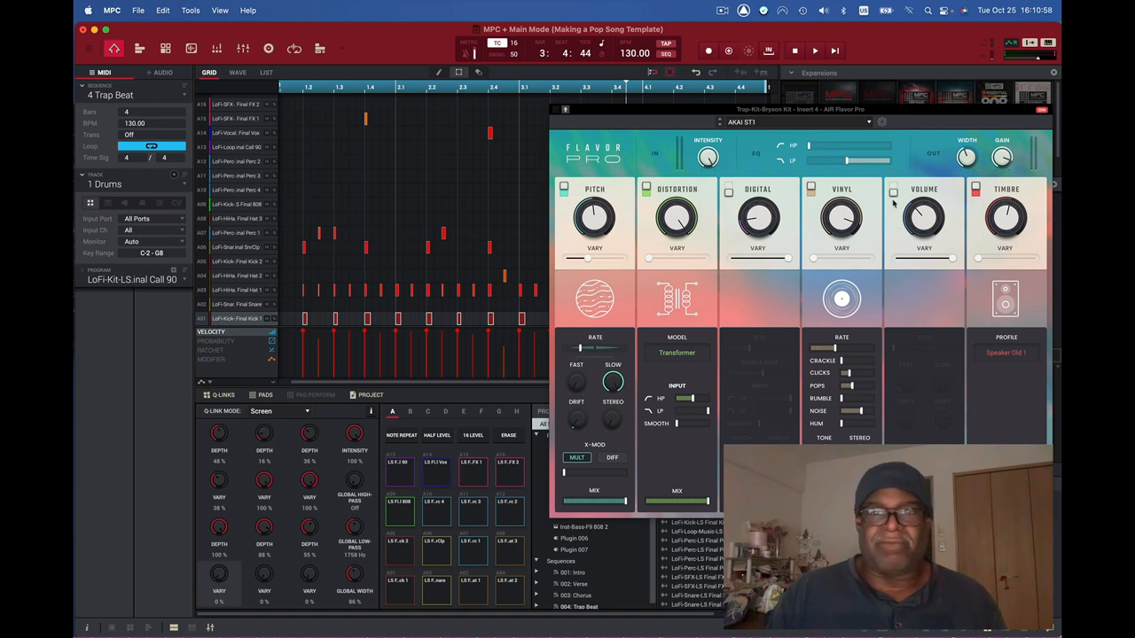
mouse_move(555, 204)
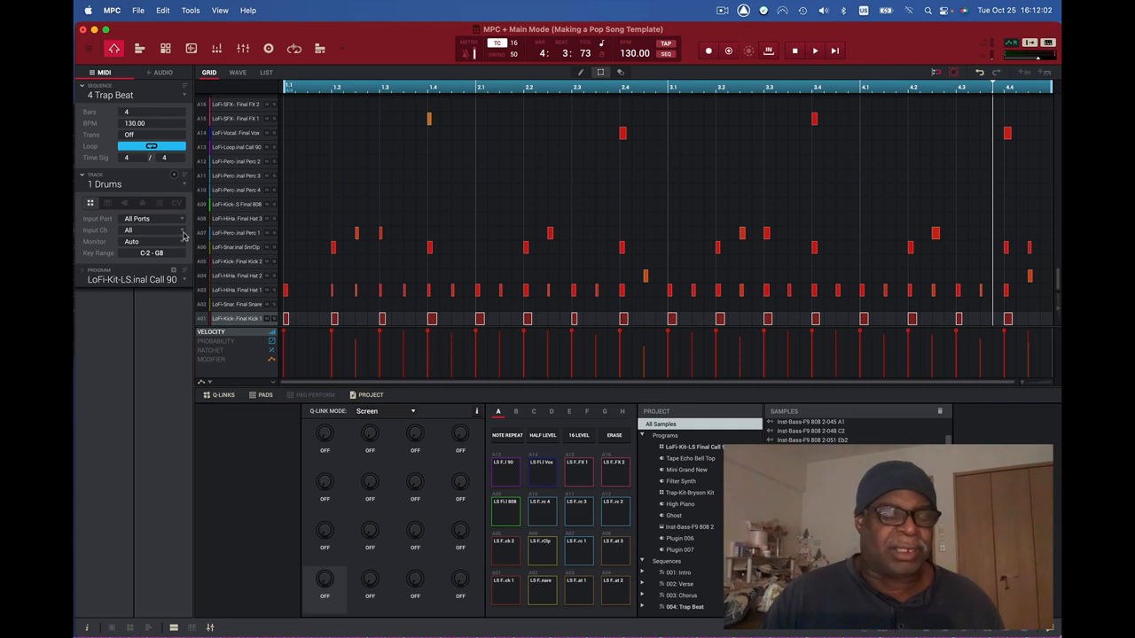
Select the 3 808 Bass track from the Track list and start playback.
click(104, 185)
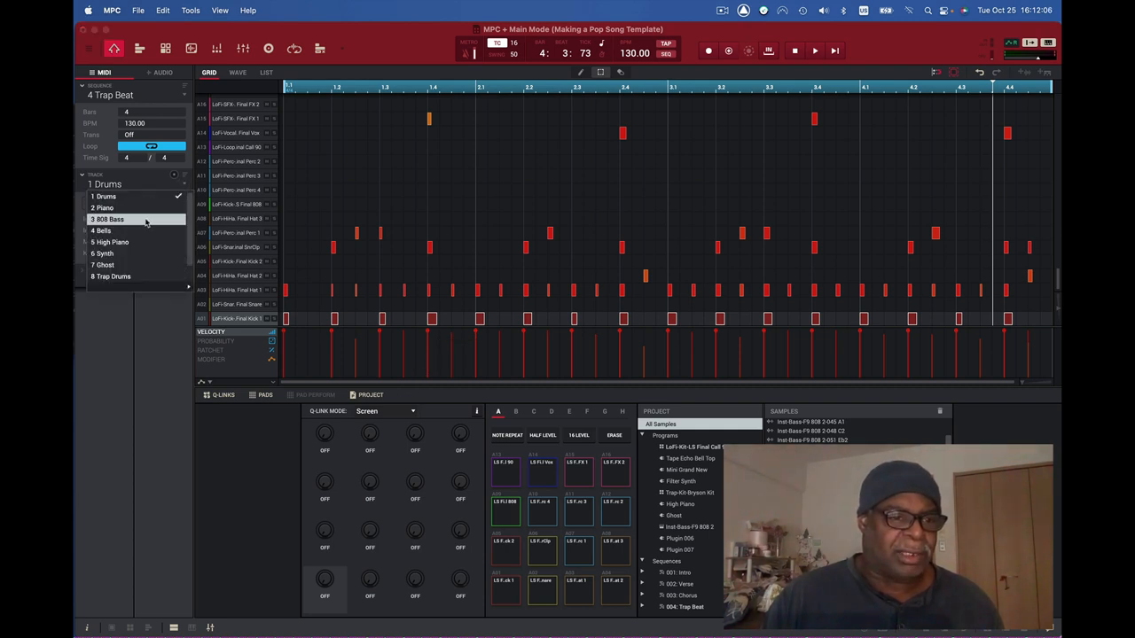
click(108, 218)
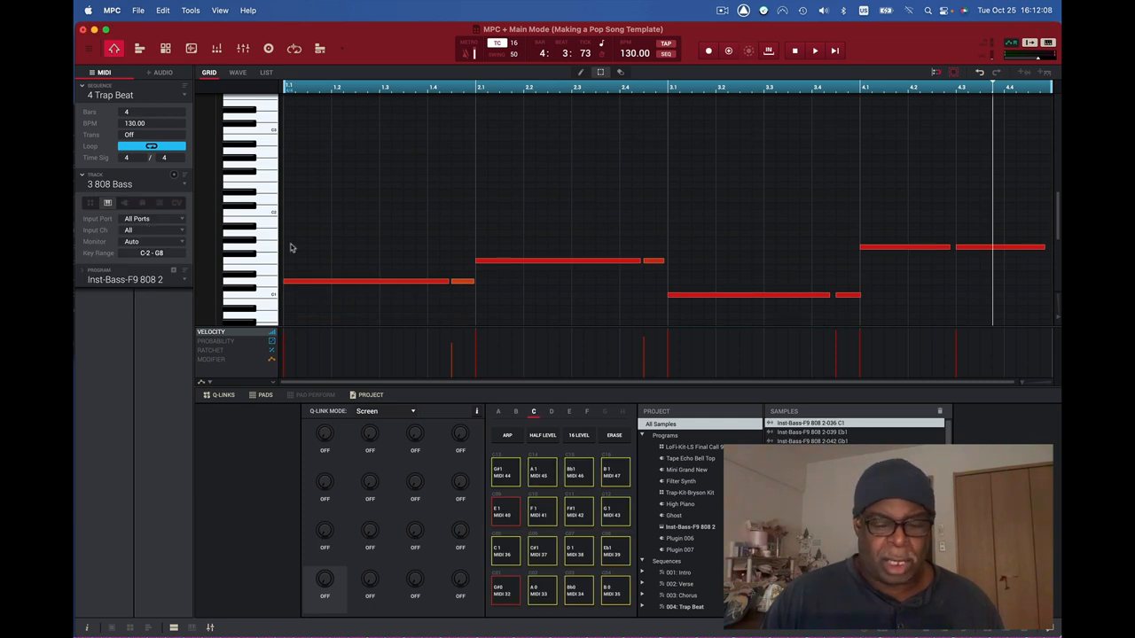
click(814, 50)
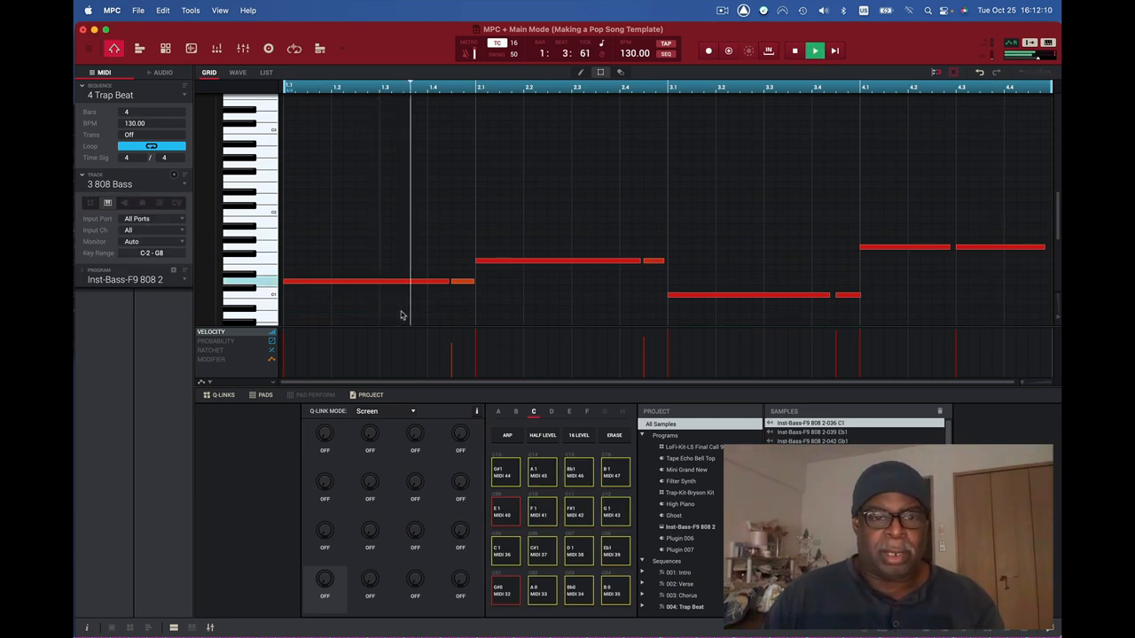
click(812, 50)
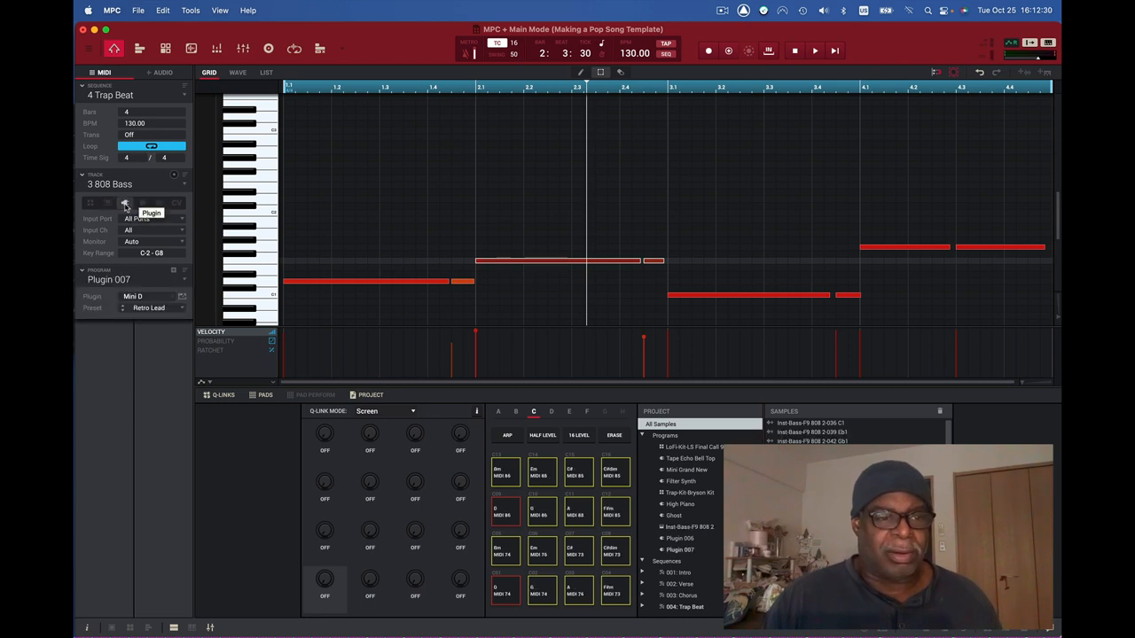
mouse_move(181, 312)
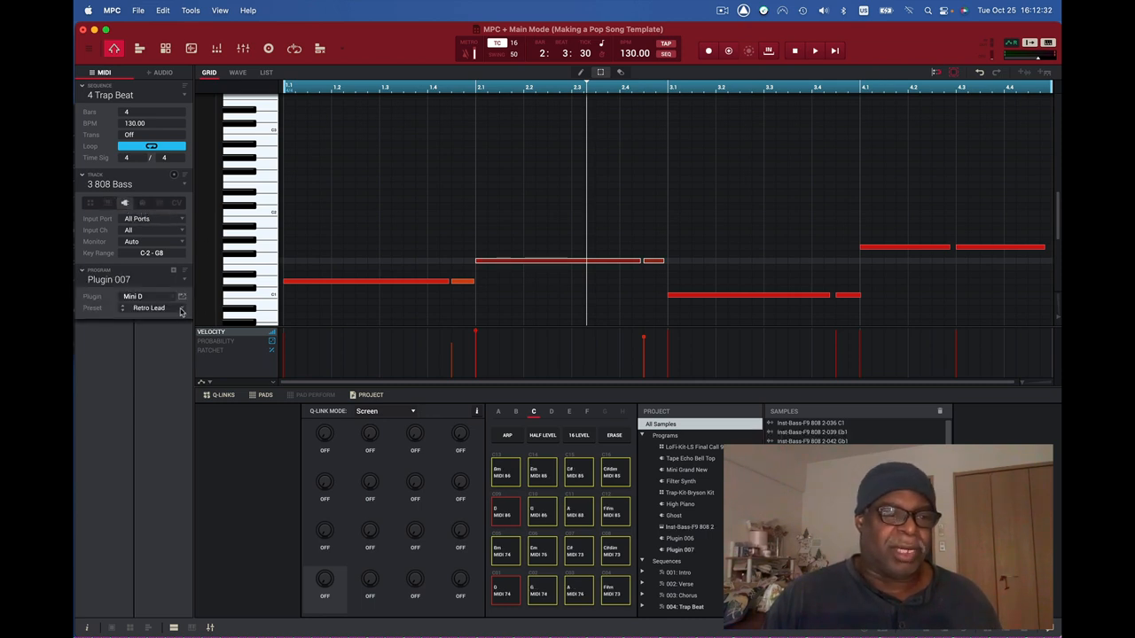
Load the Mini D preset Bass Sub > Sub Drive 5 and play the sequence.
click(149, 308)
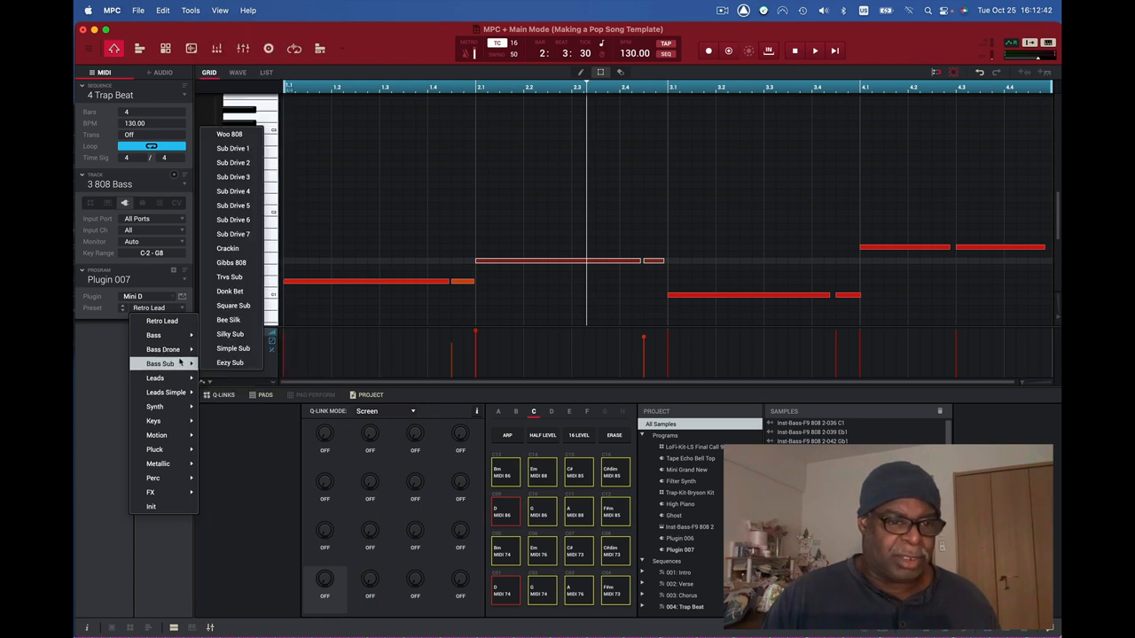
click(159, 349)
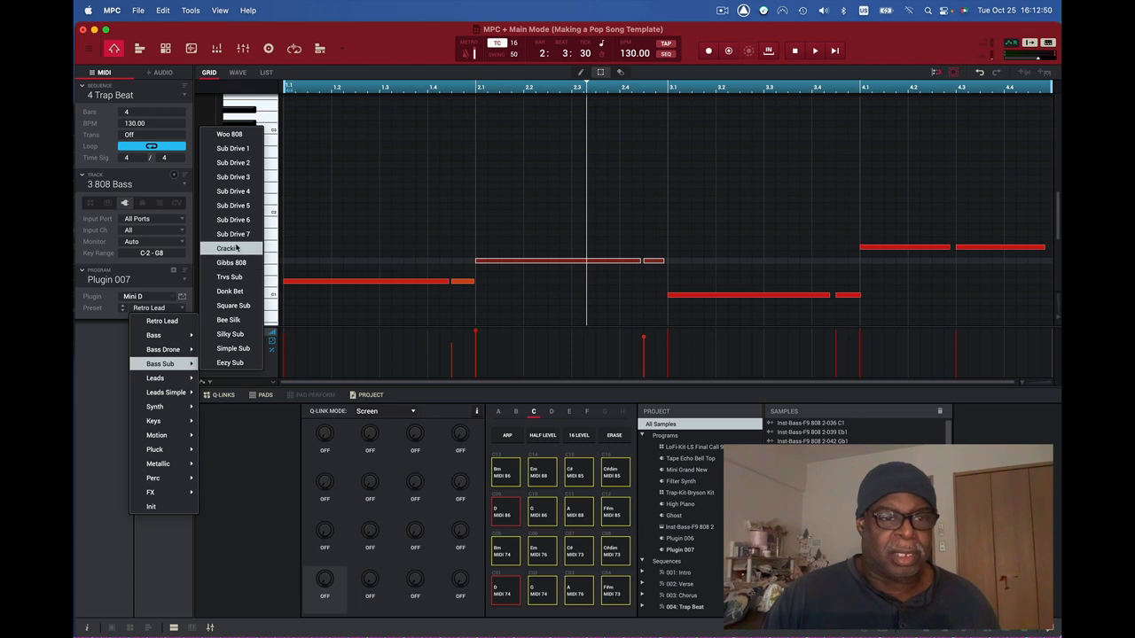
click(233, 191)
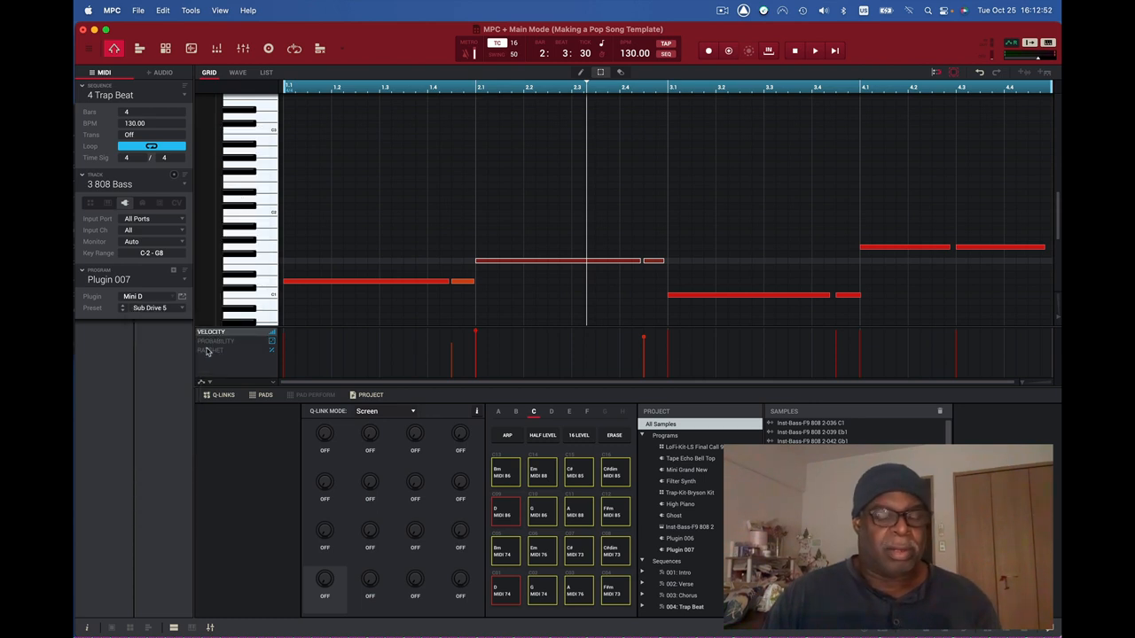
click(814, 50)
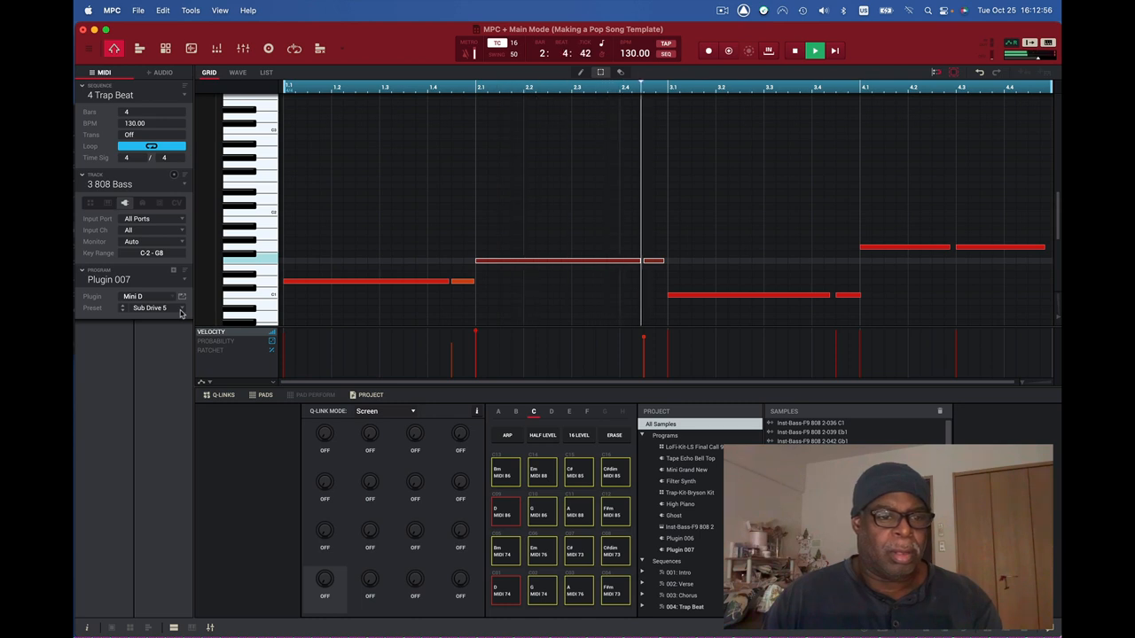
click(150, 307)
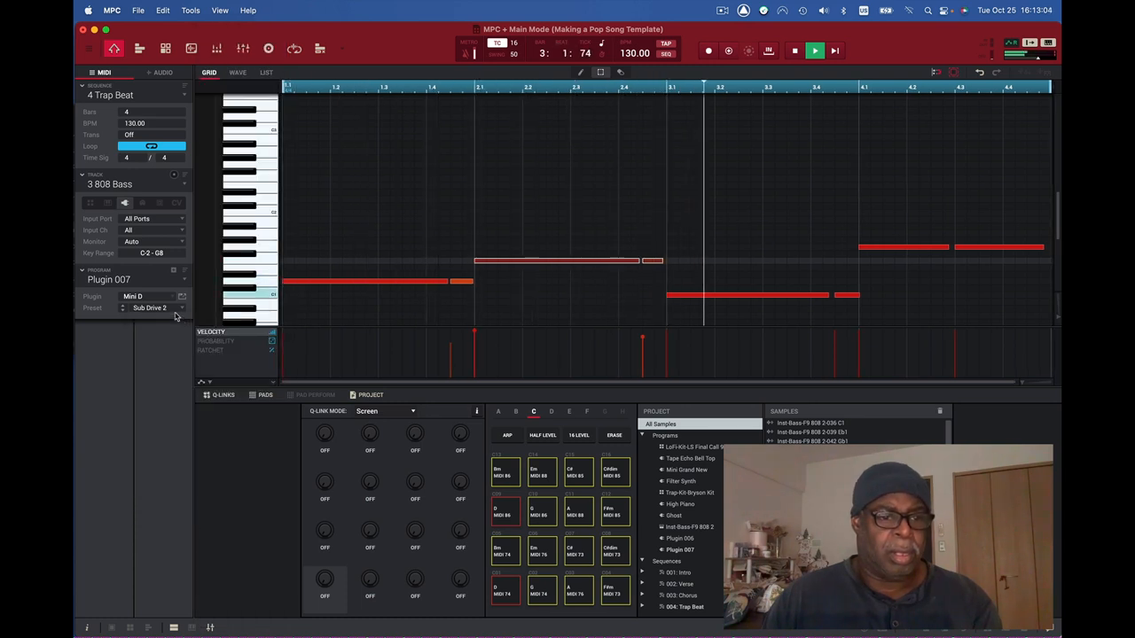
Audition Sub Drive 6, then switch to Sub Drive 7 and play again.
click(149, 308)
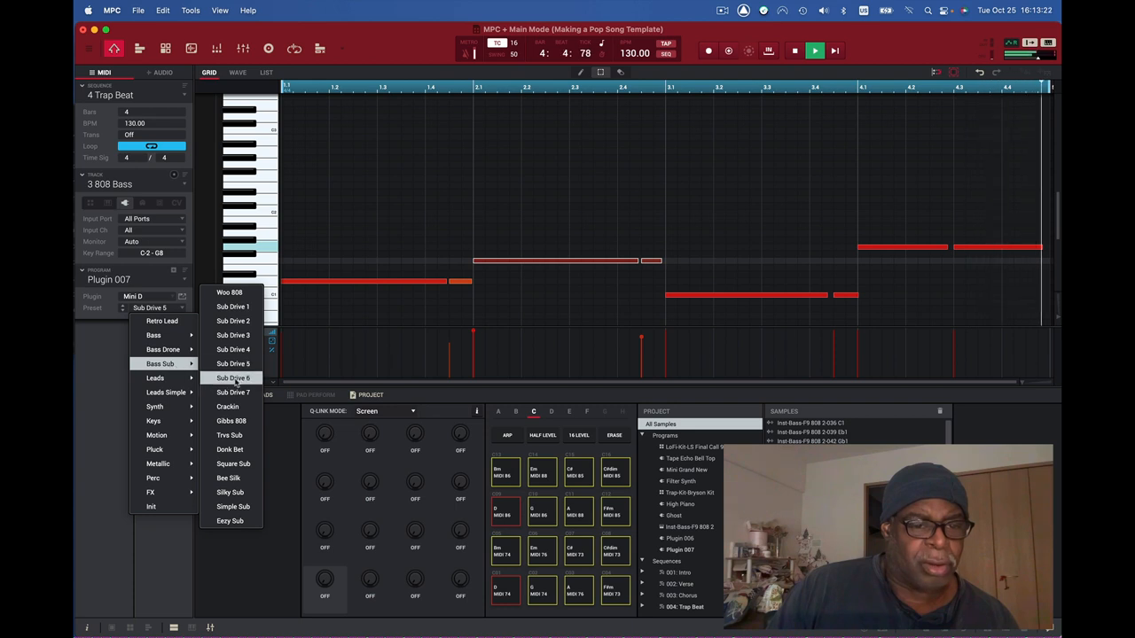
click(233, 377)
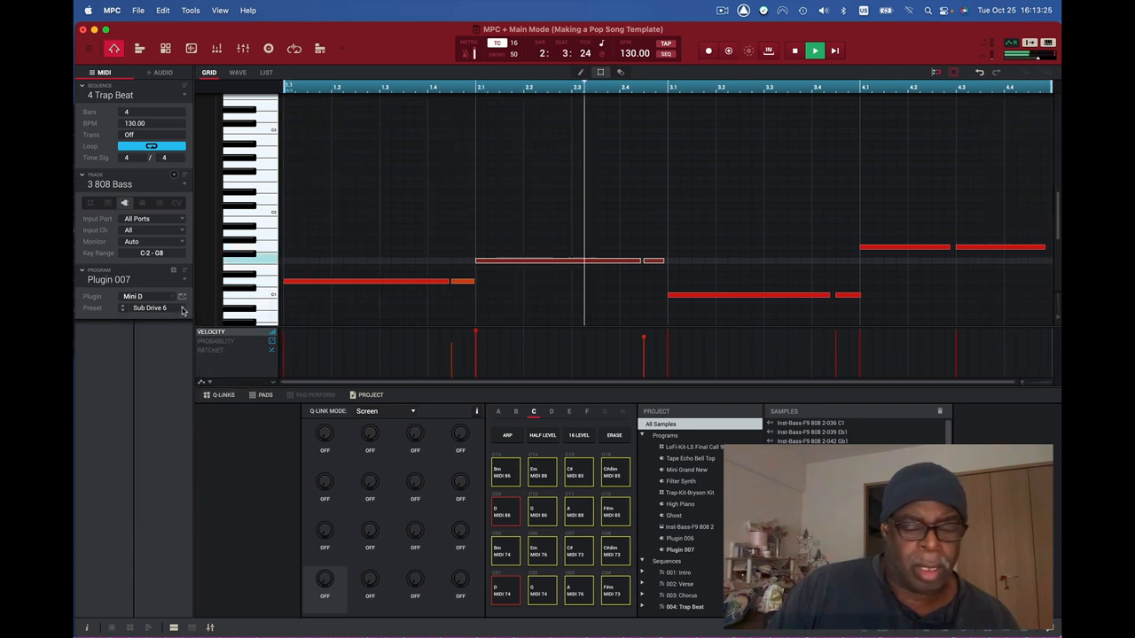
click(794, 51)
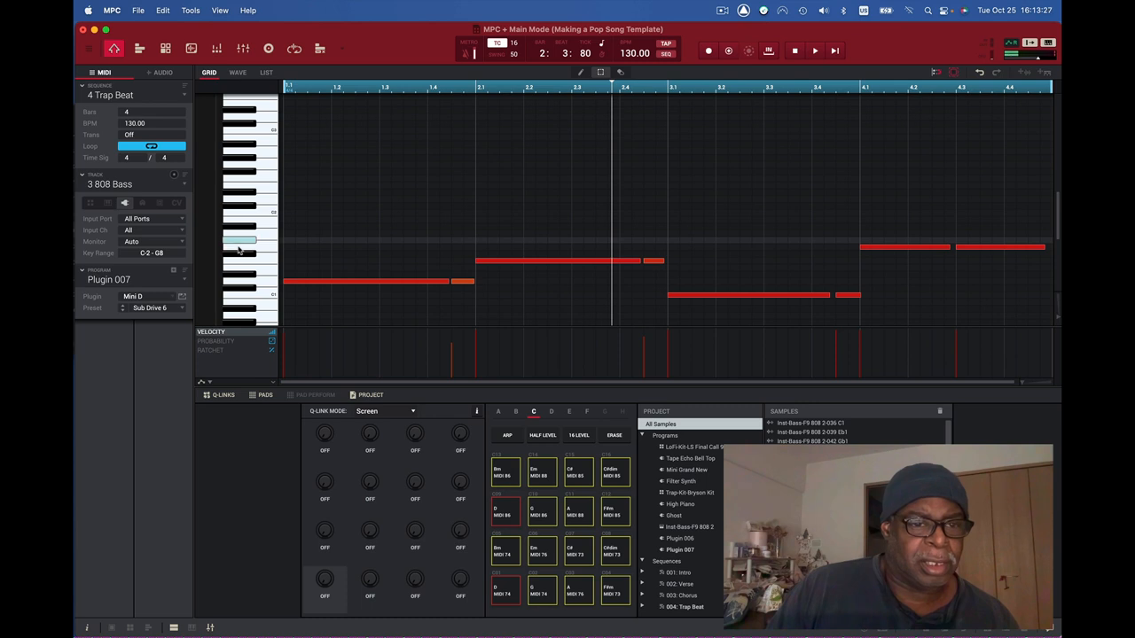
click(149, 307)
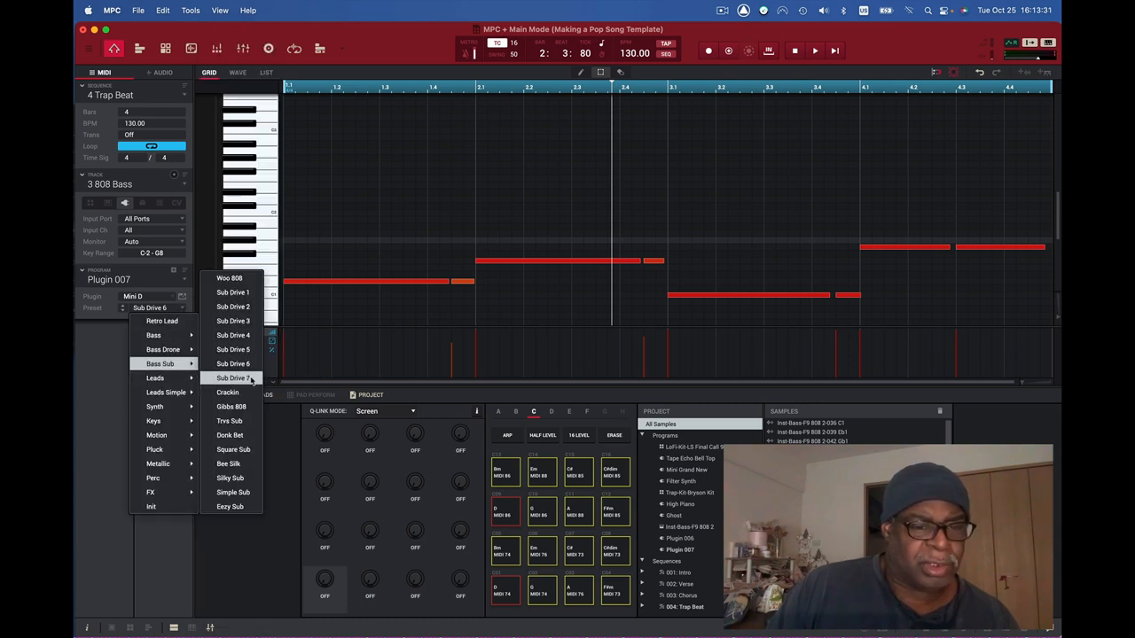
click(233, 377)
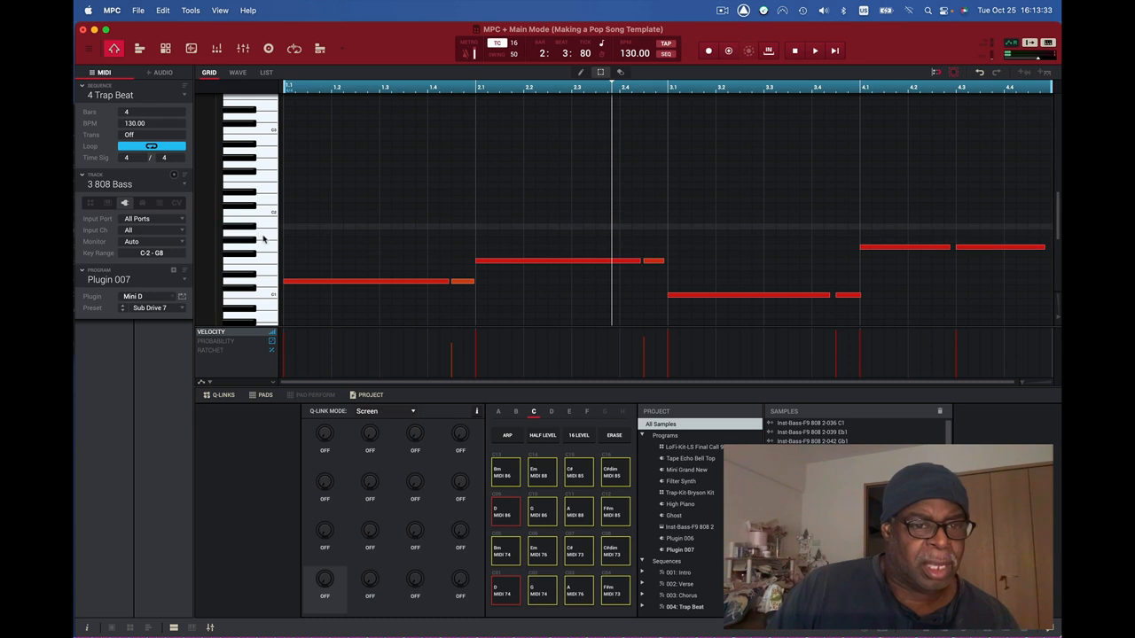
click(814, 51)
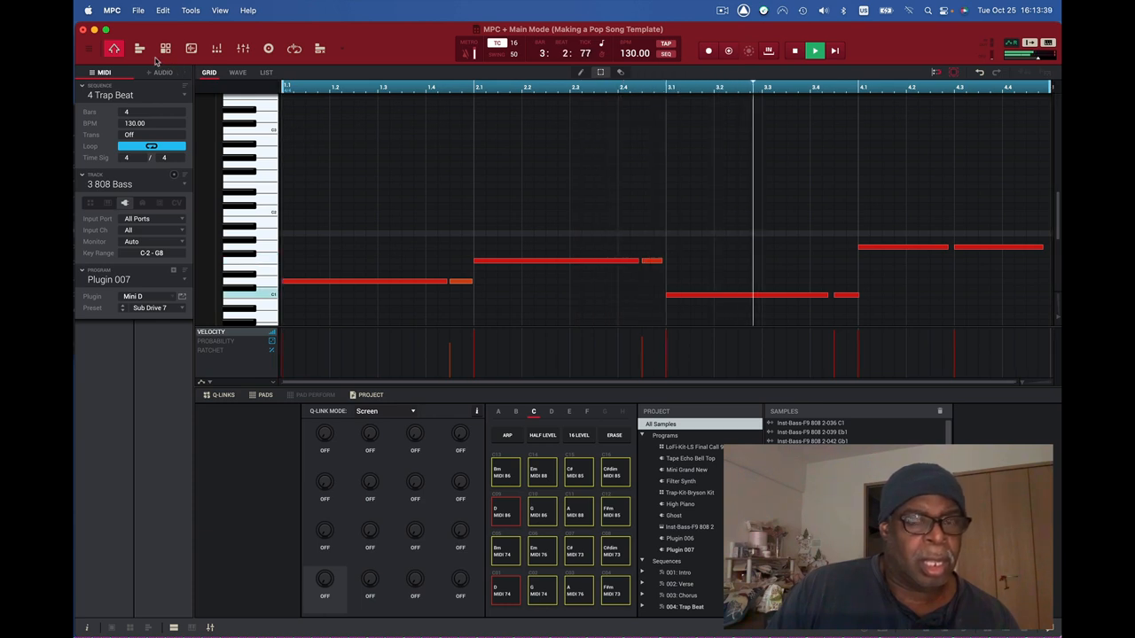
Switch Mini D to Bass > Funky Fuzz Res, play, and reopen the preset menu.
click(794, 51)
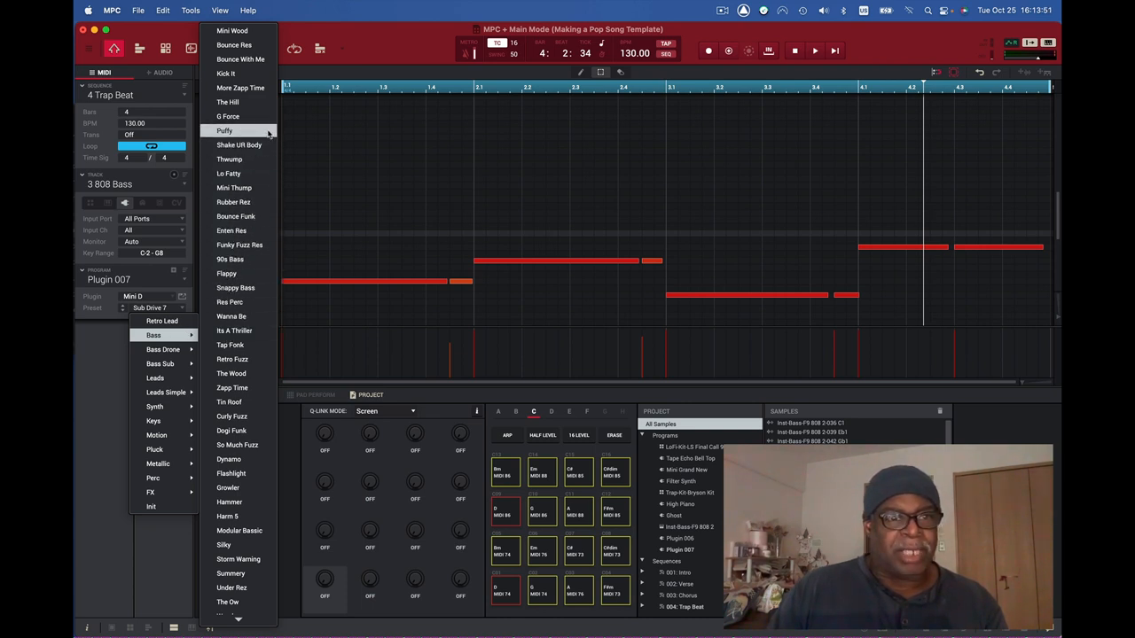
mouse_move(231, 345)
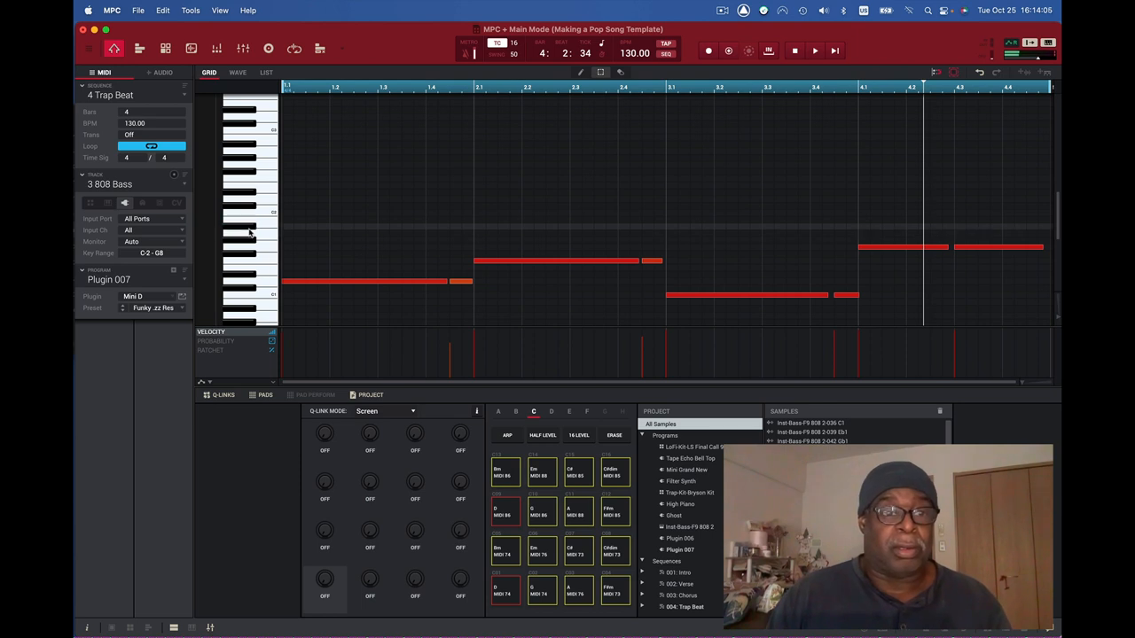
click(813, 51)
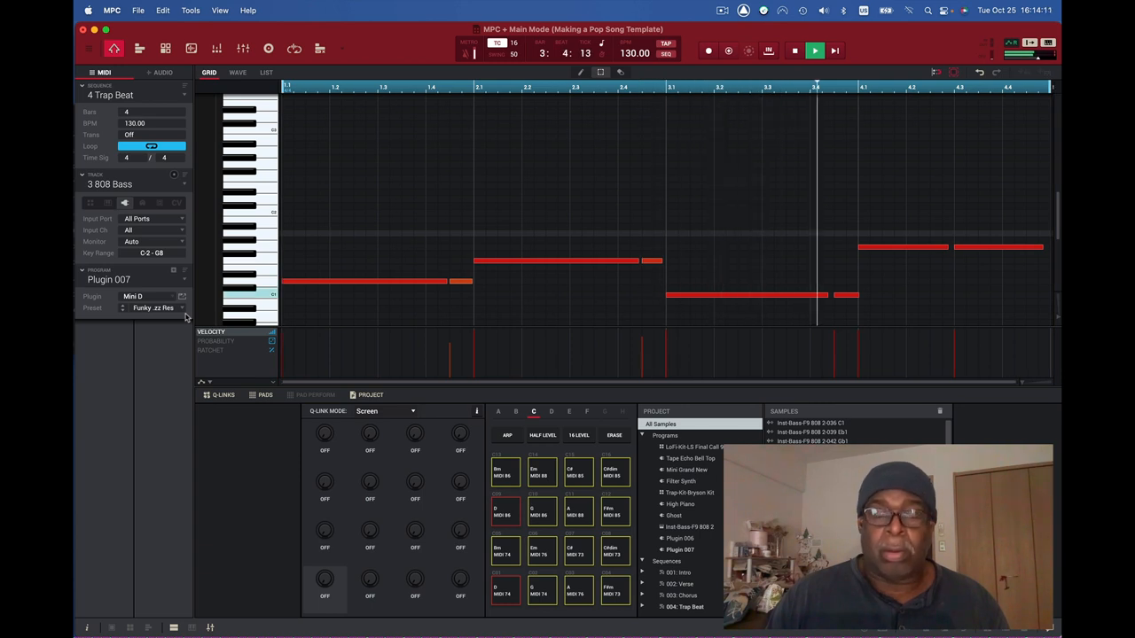
click(182, 308)
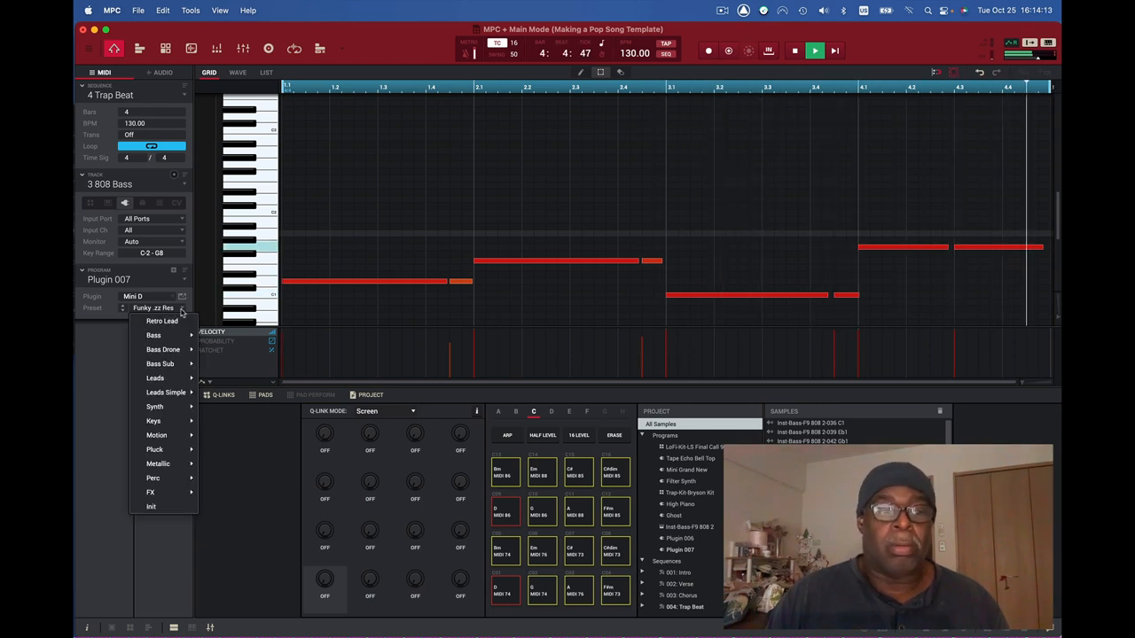